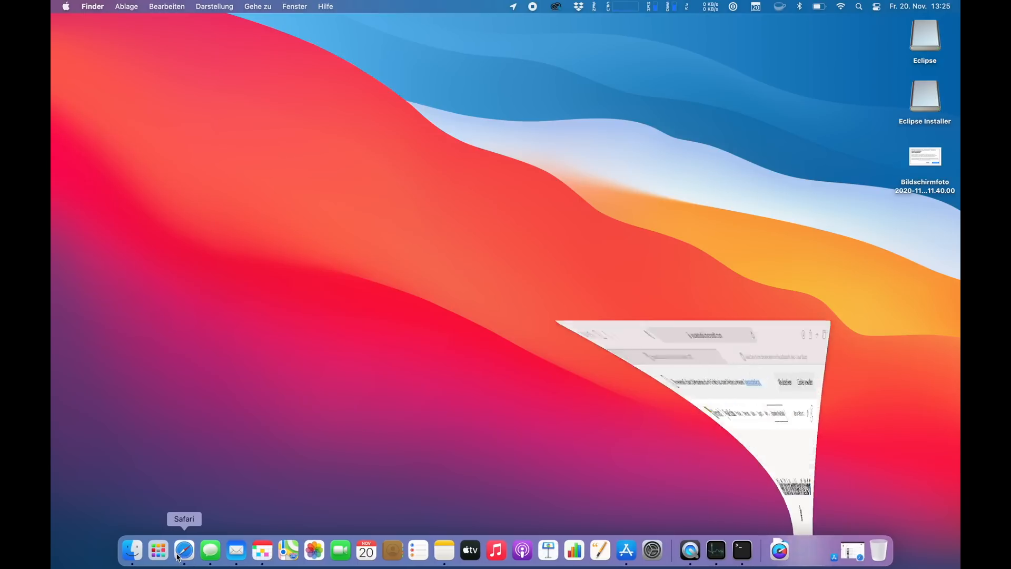
Launch Safari from the Dock and open a new blank start-page tab
left_click(183, 550)
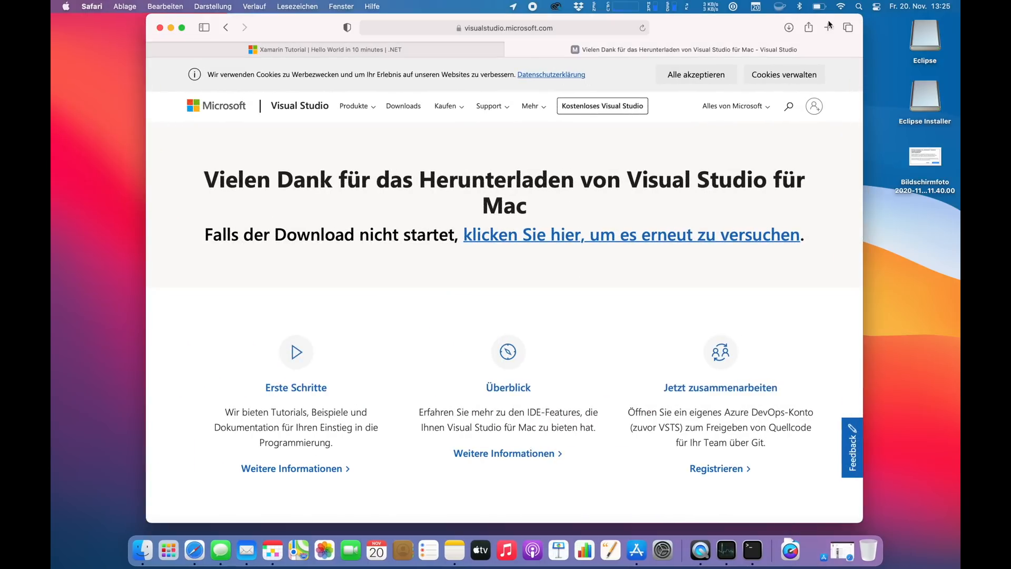
left_click(828, 28)
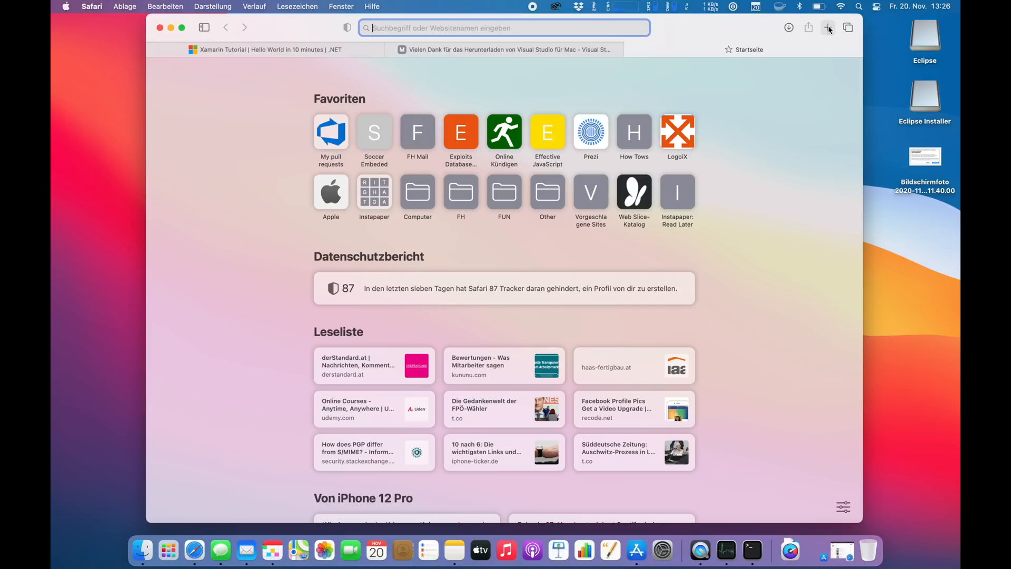
Search 'intellij', go to the JetBrains page, download the Community edition and view downloads
type("intellij")
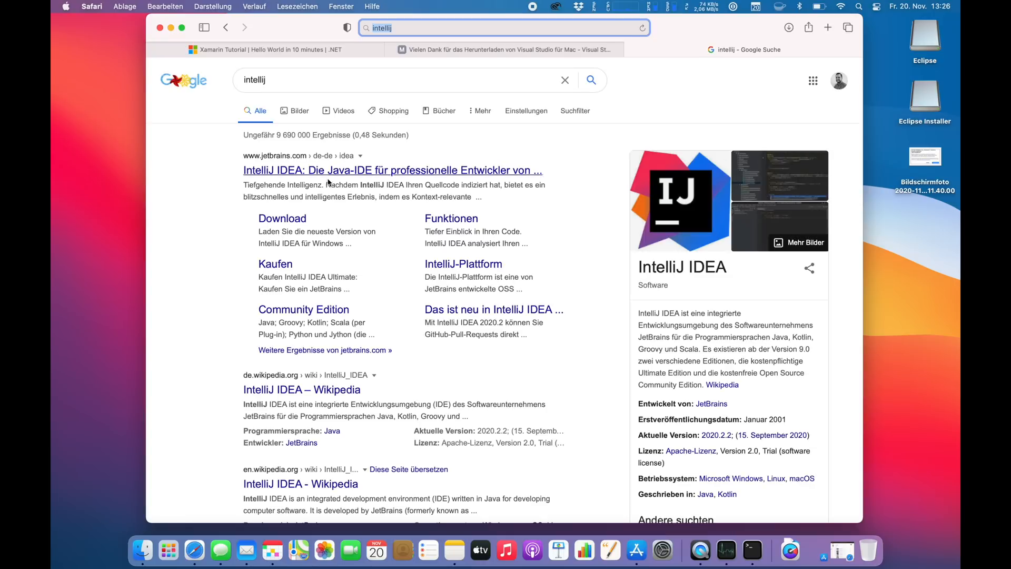
left_click(282, 218)
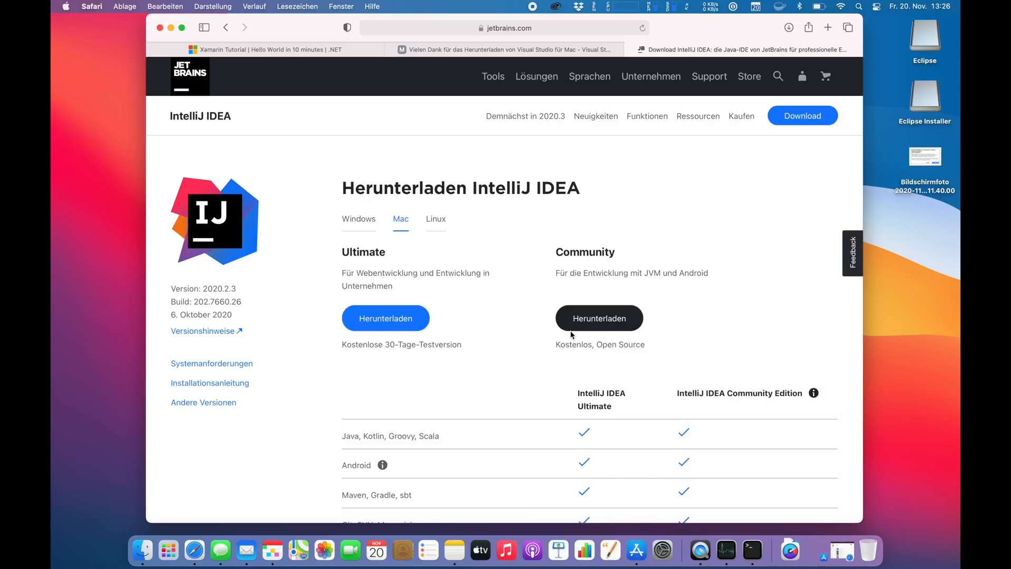
left_click(598, 317)
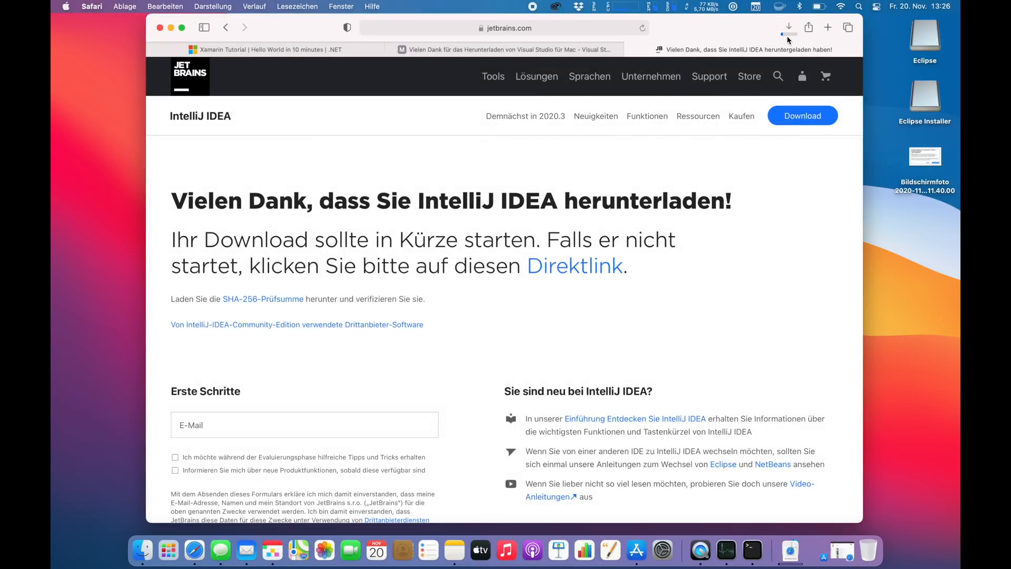
left_click(787, 27)
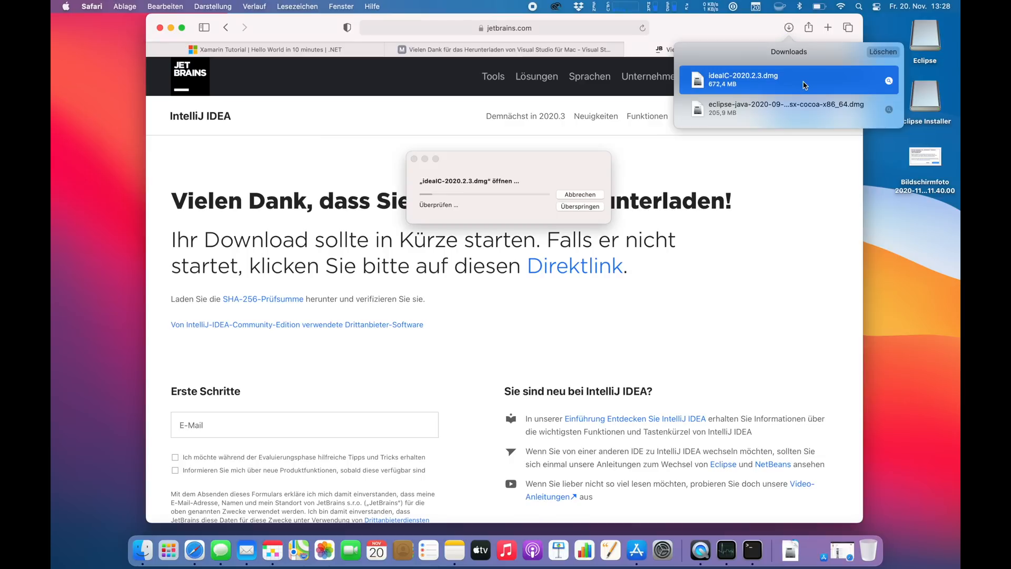
mouse_move(172, 34)
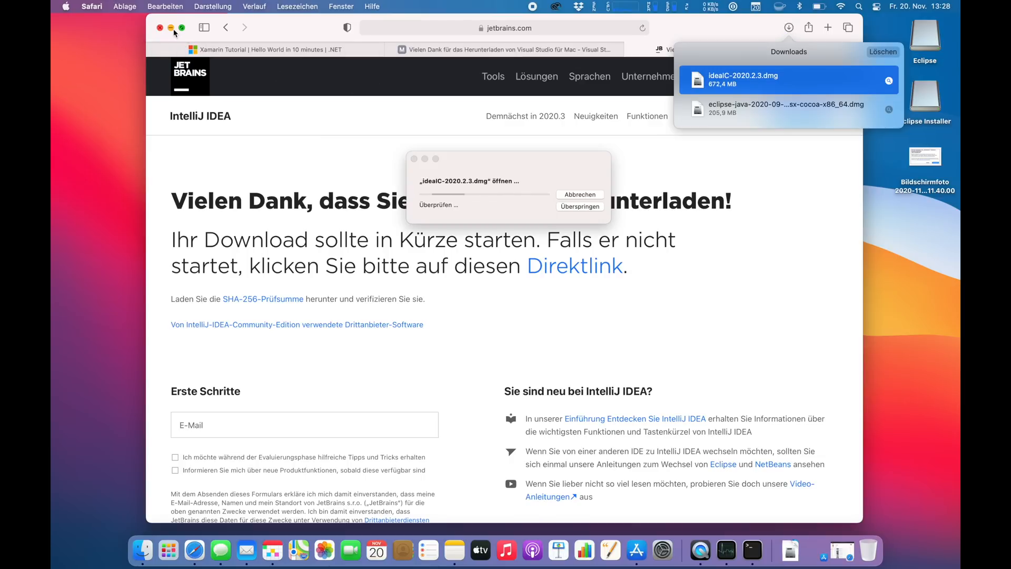
Minimize Safari so the mounted IntelliJ IDEA CE installer window is visible
left_click(170, 28)
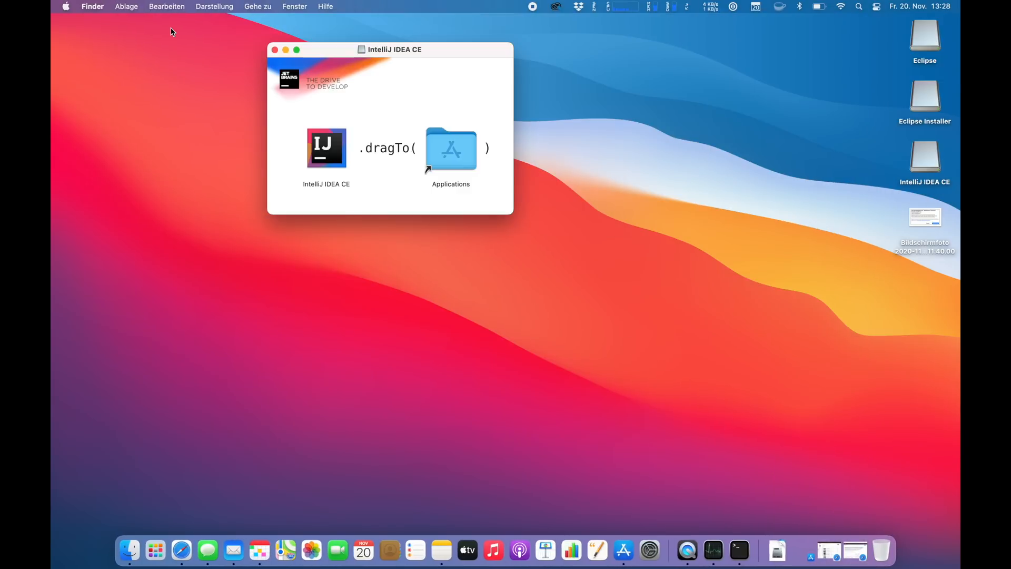
Close the installer and launch IntelliJ IDEA CE via Spotlight, approving the internet-download warning
left_click(325, 148)
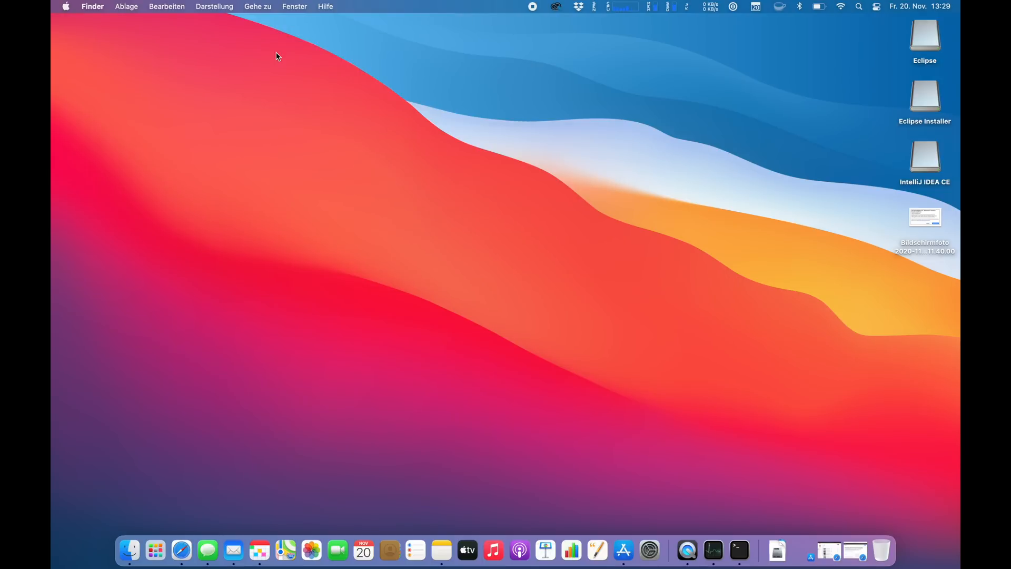
type("intelliJ IDEA CE")
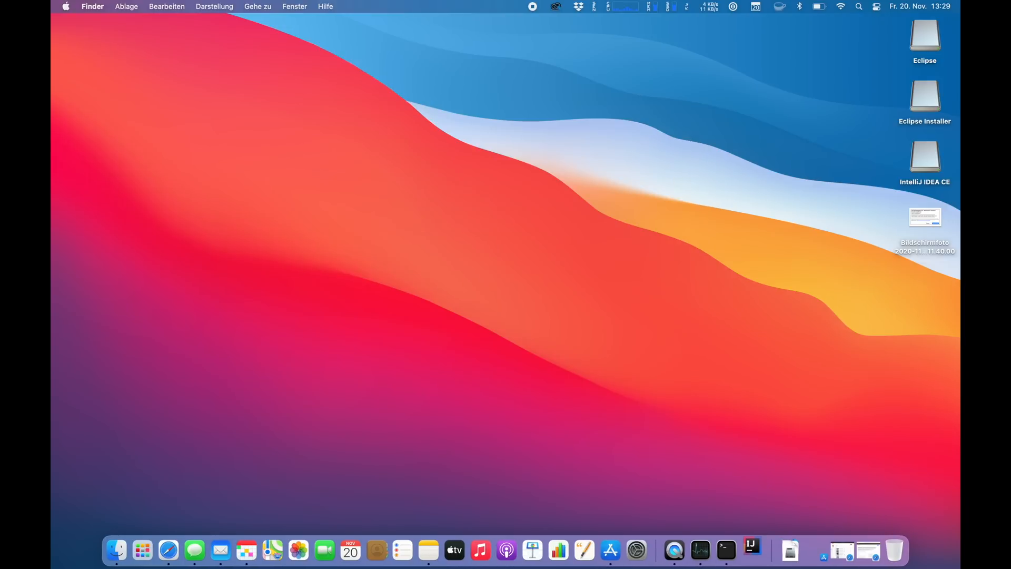
double_click(924, 155)
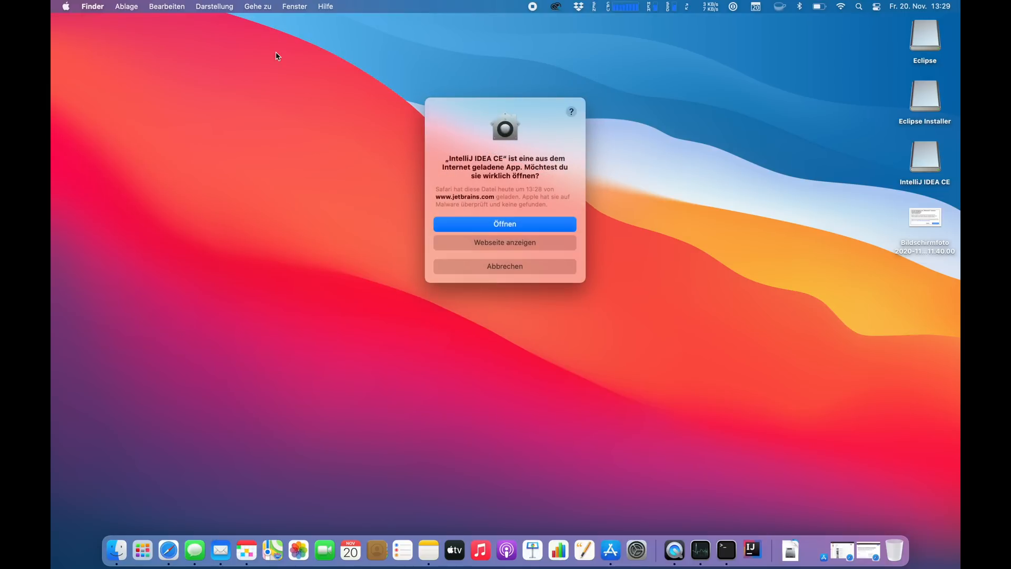
left_click(504, 224)
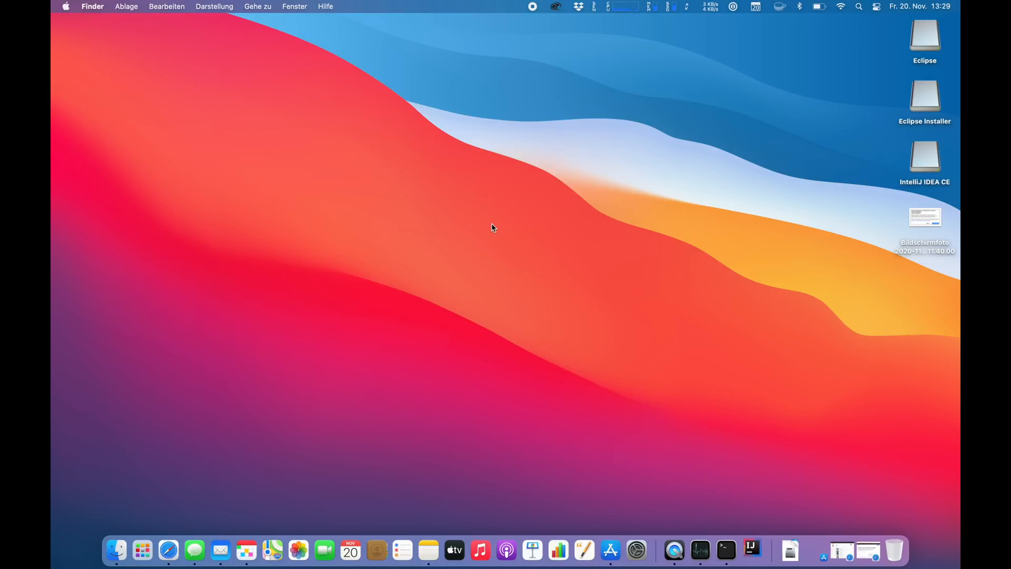
mouse_move(752, 550)
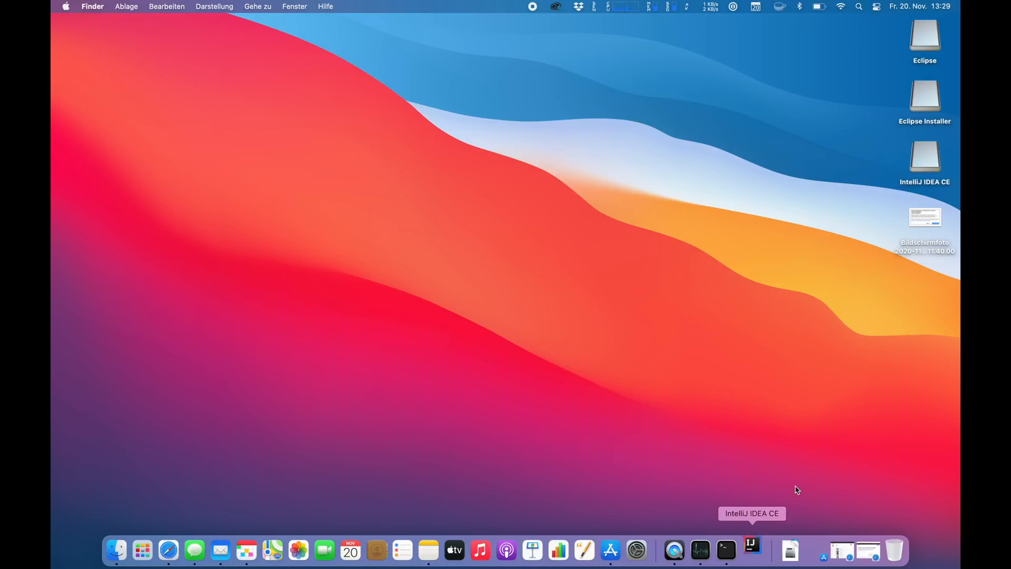
left_click(751, 549)
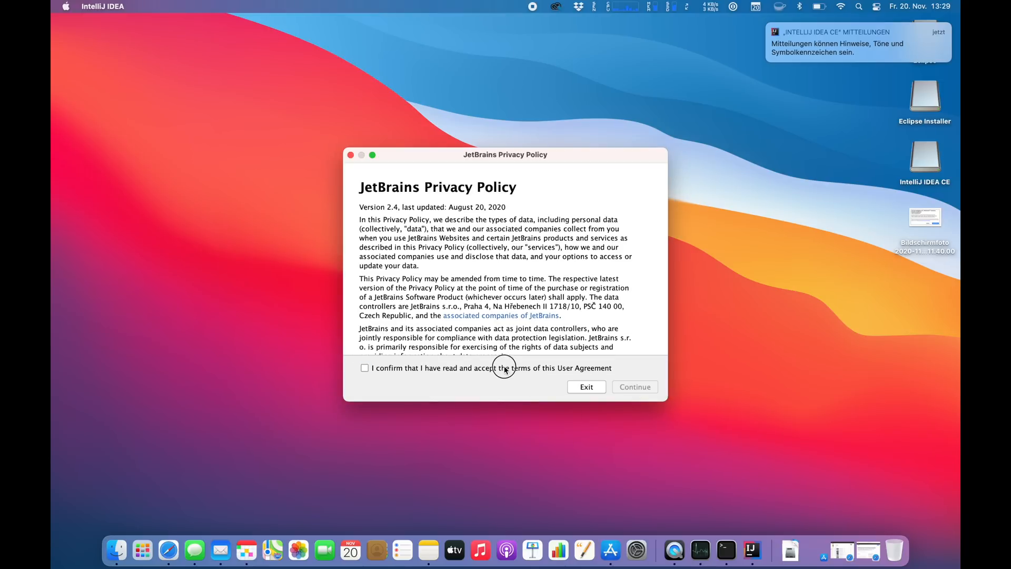
Accept the JetBrains privacy policy and choose Send Anonymous Statistics
left_click(634, 386)
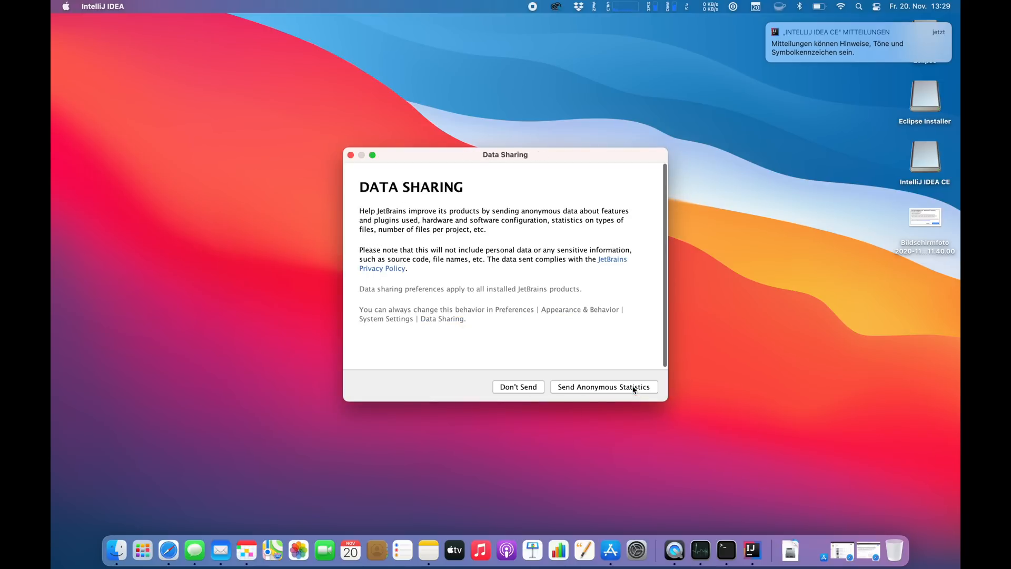
left_click(603, 386)
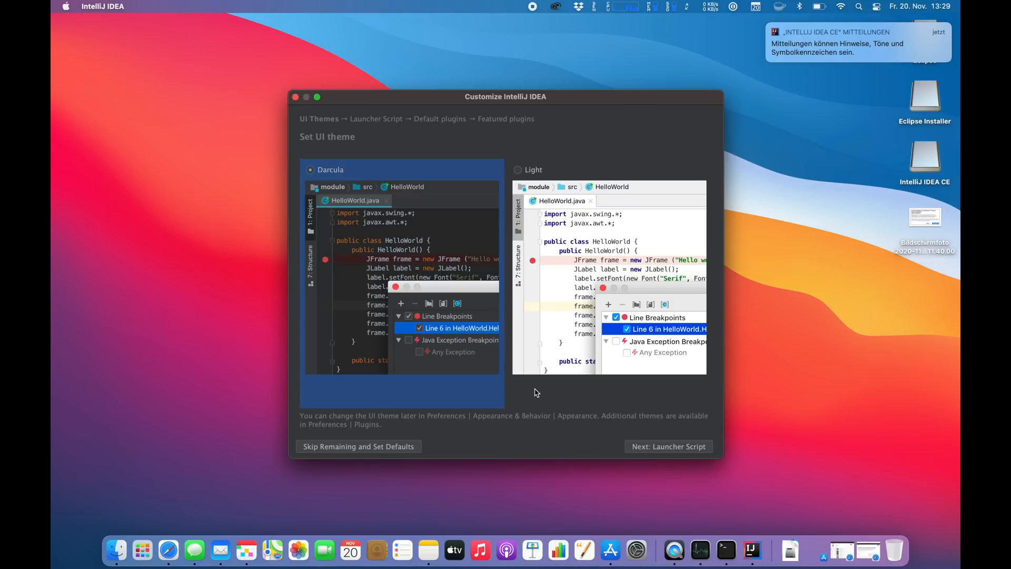
mouse_move(666, 456)
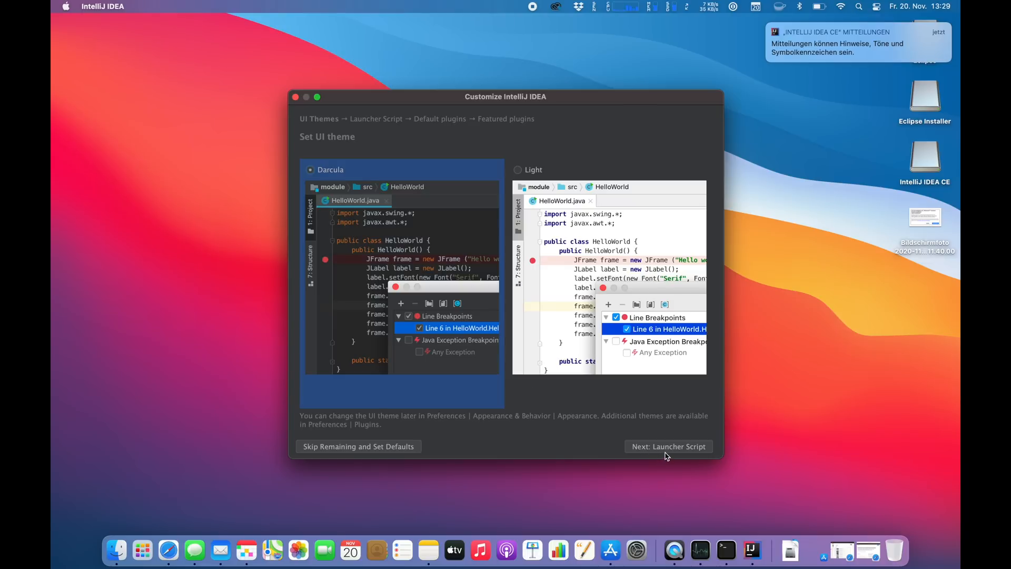
Skip through Launcher Script, Default plugins and Featured plugins, then start IntelliJ IDEA
left_click(667, 446)
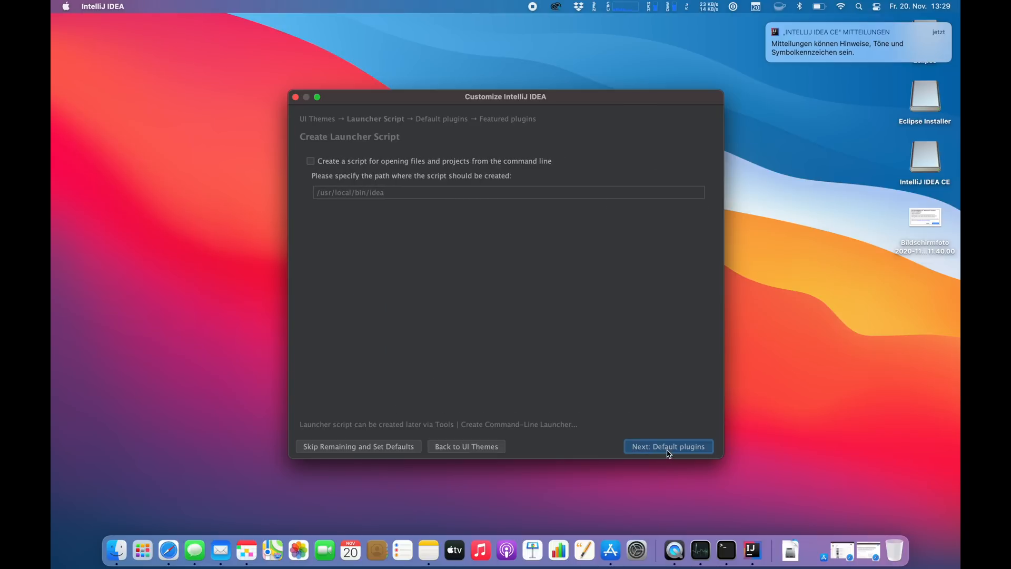
left_click(667, 446)
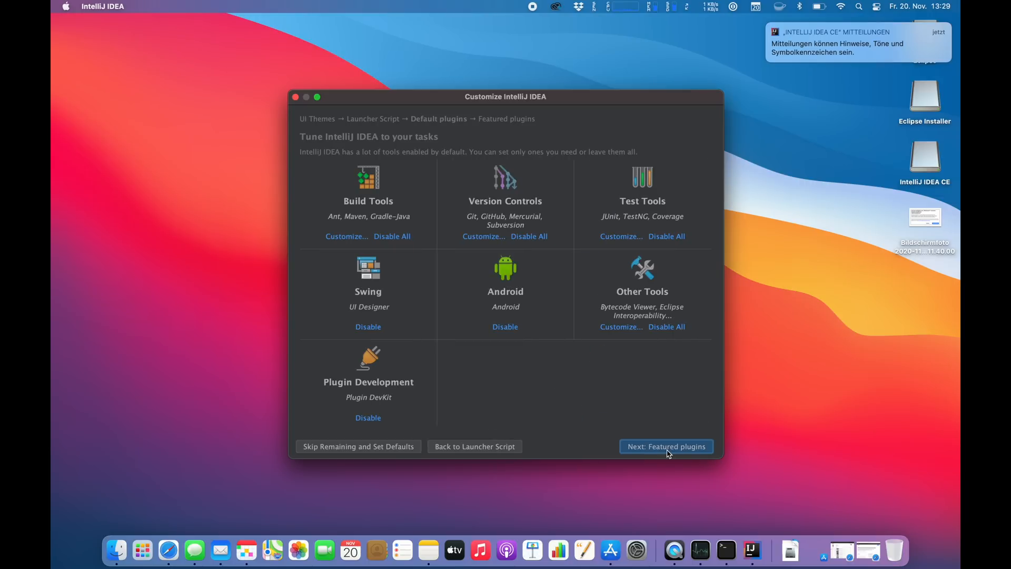
left_click(665, 446)
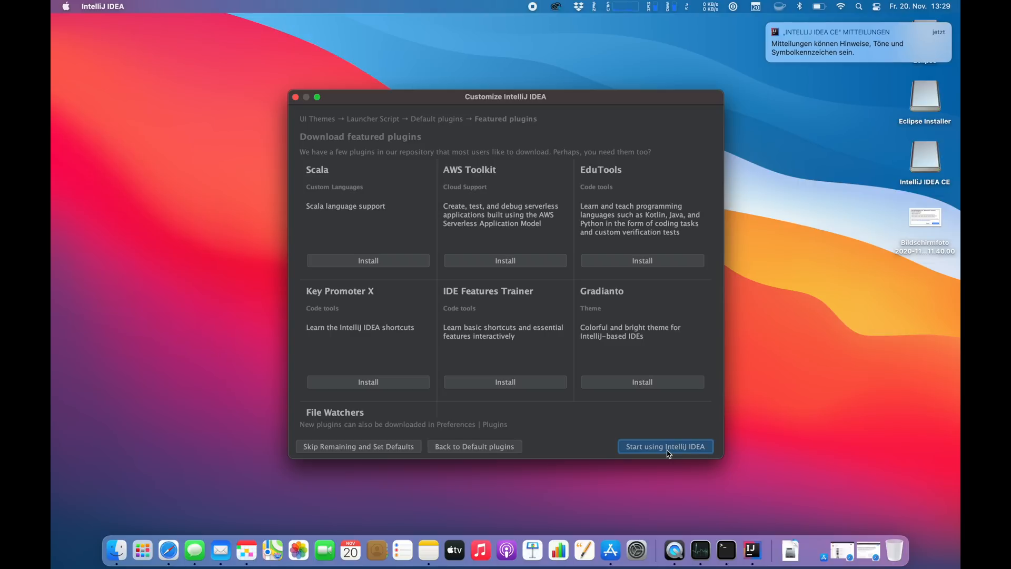
left_click(665, 445)
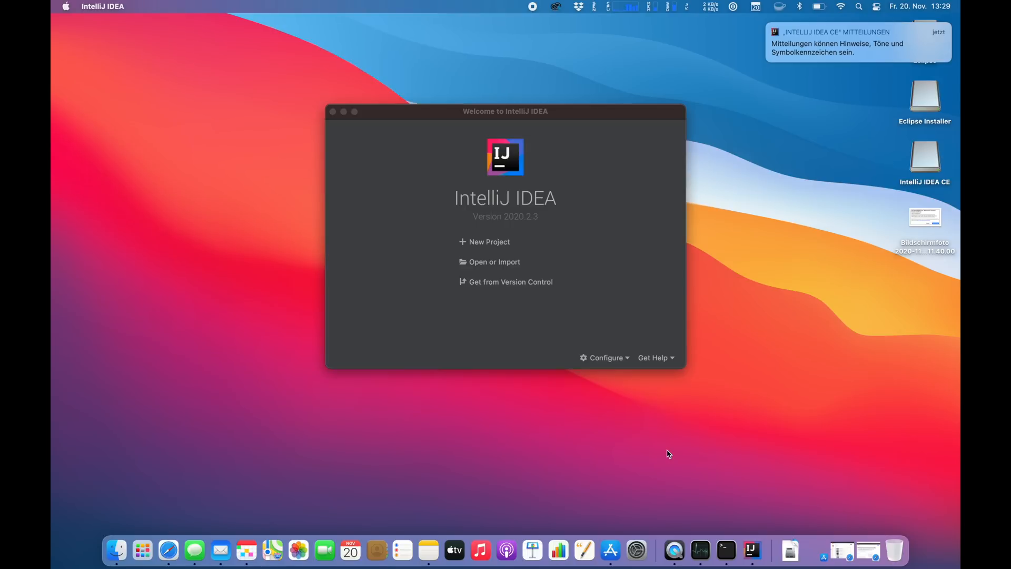
mouse_move(551, 188)
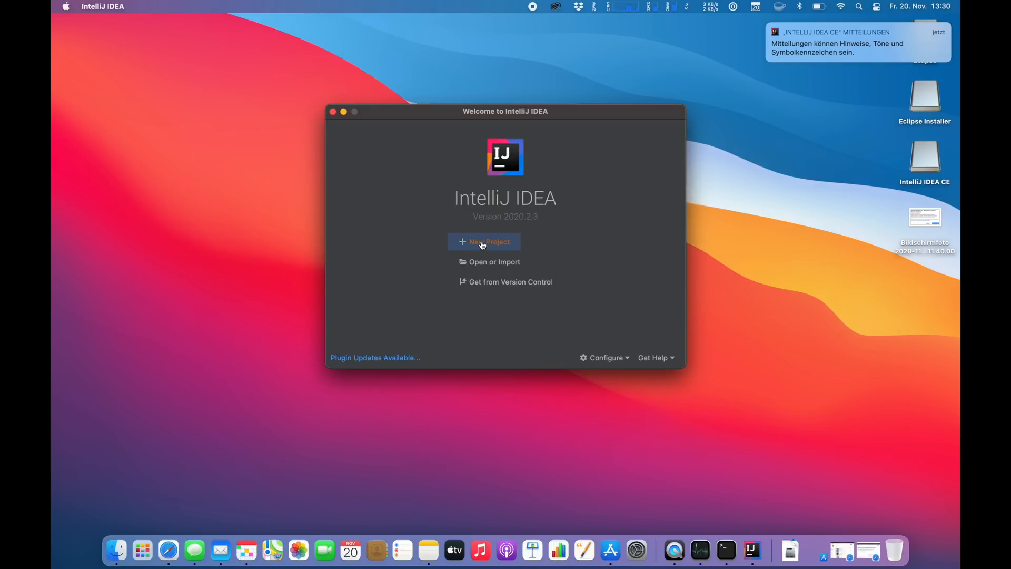
Start a New Project from the IntelliJ IDEA Welcome screen
left_click(483, 241)
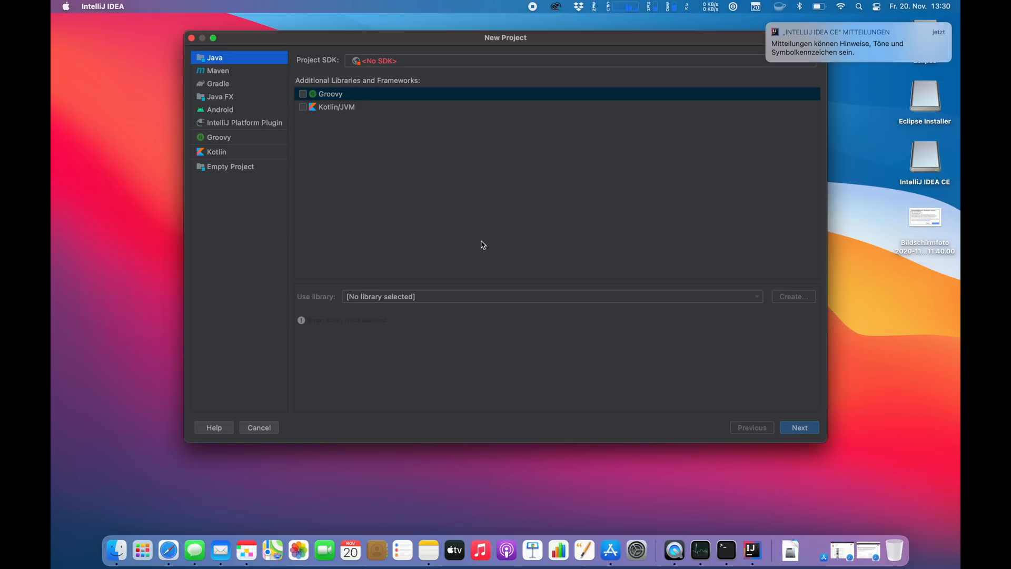
mouse_move(367, 181)
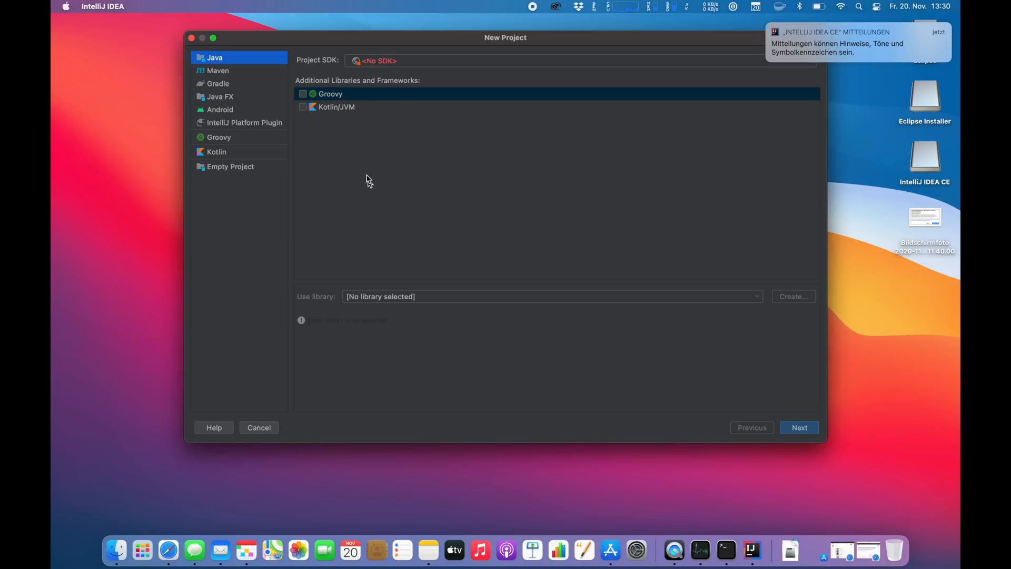
mouse_move(739, 321)
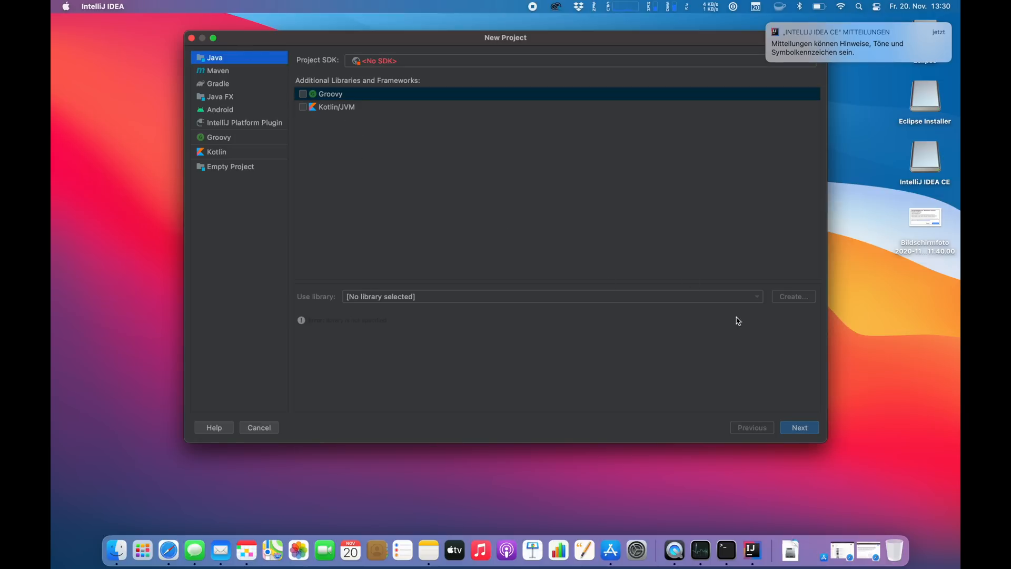
Advance past the Java project-type step without a project SDK assigned
left_click(799, 427)
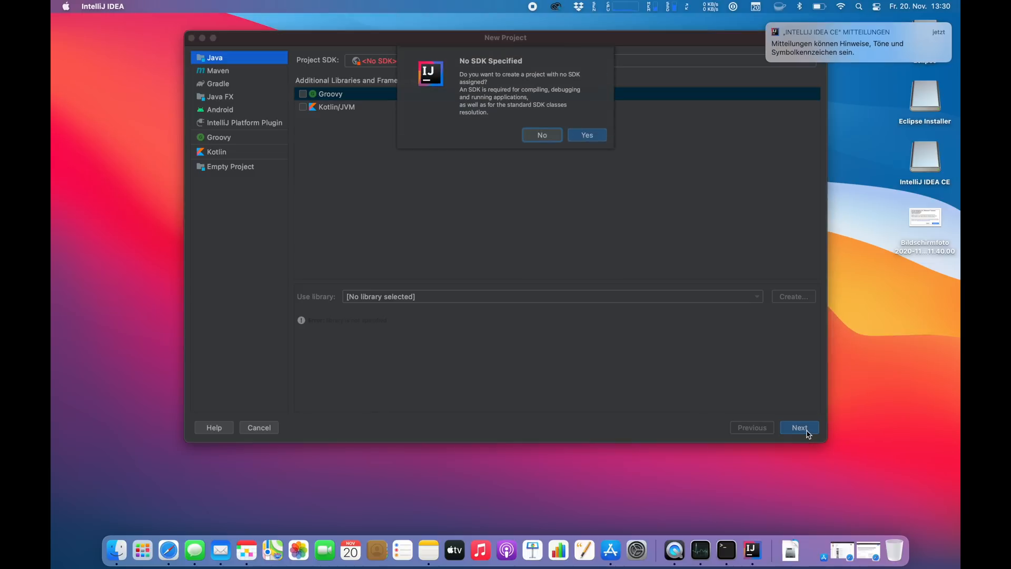
mouse_move(515, 83)
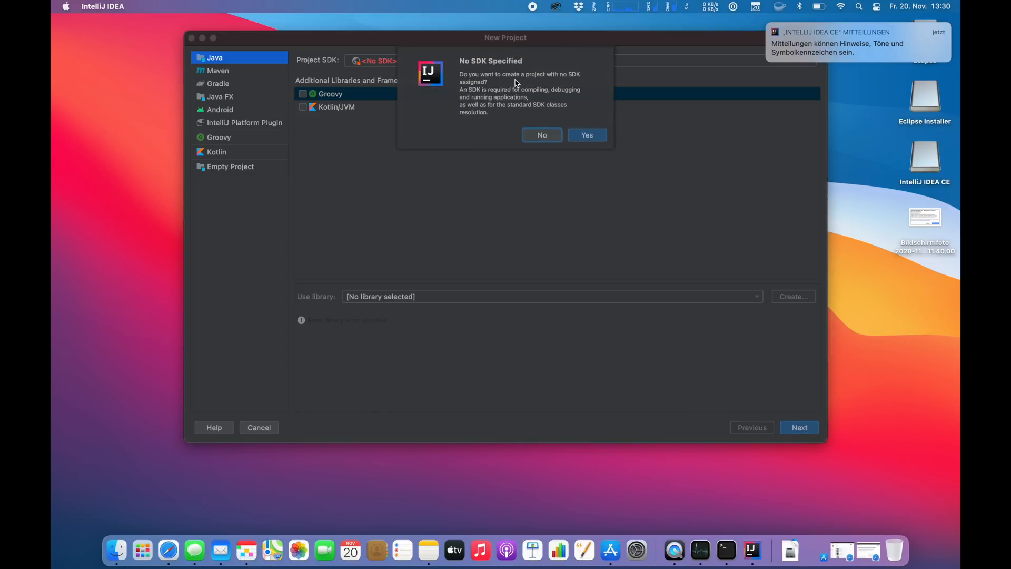
mouse_move(534, 126)
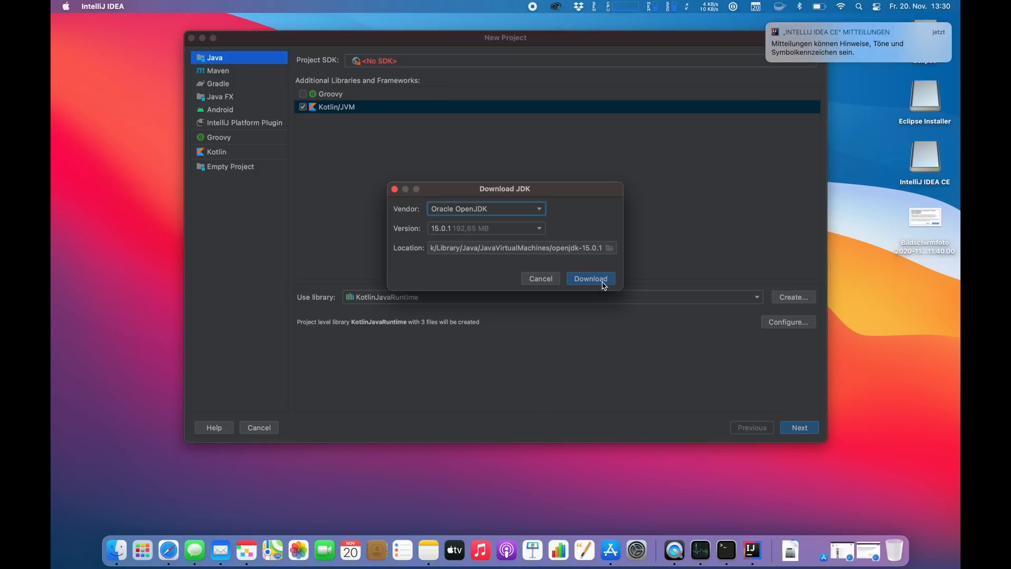
Download Oracle OpenJDK 15.0.1 and set it as the project SDK
left_click(589, 278)
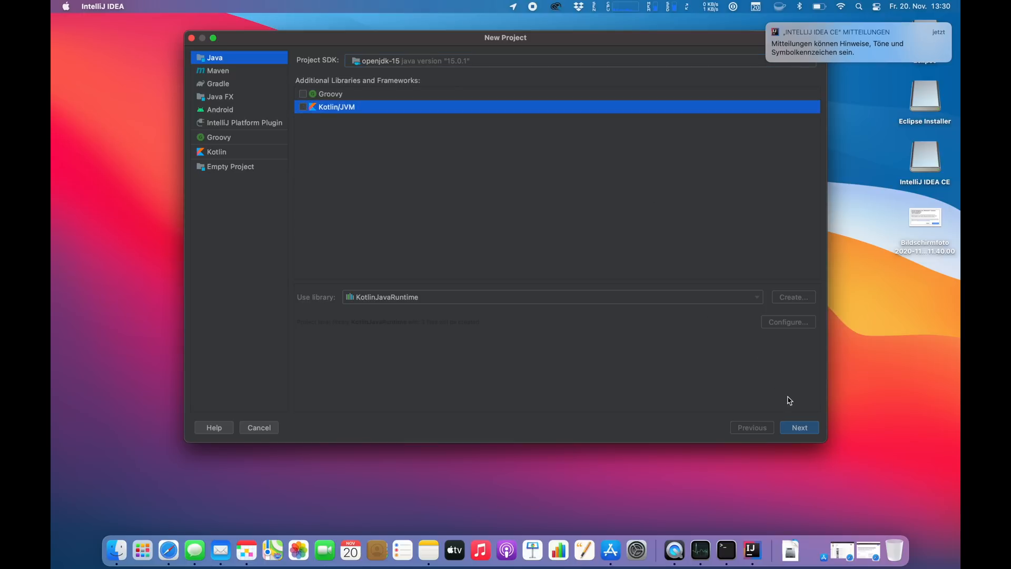
Use the Command Line App template, name the project 'Demo App', and finish
left_click(799, 427)
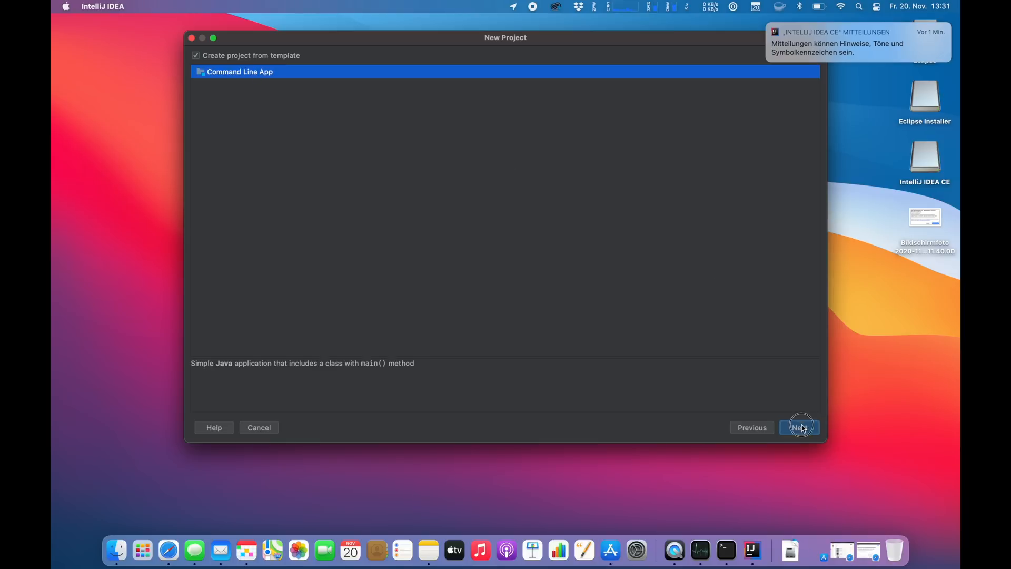
left_click(799, 427)
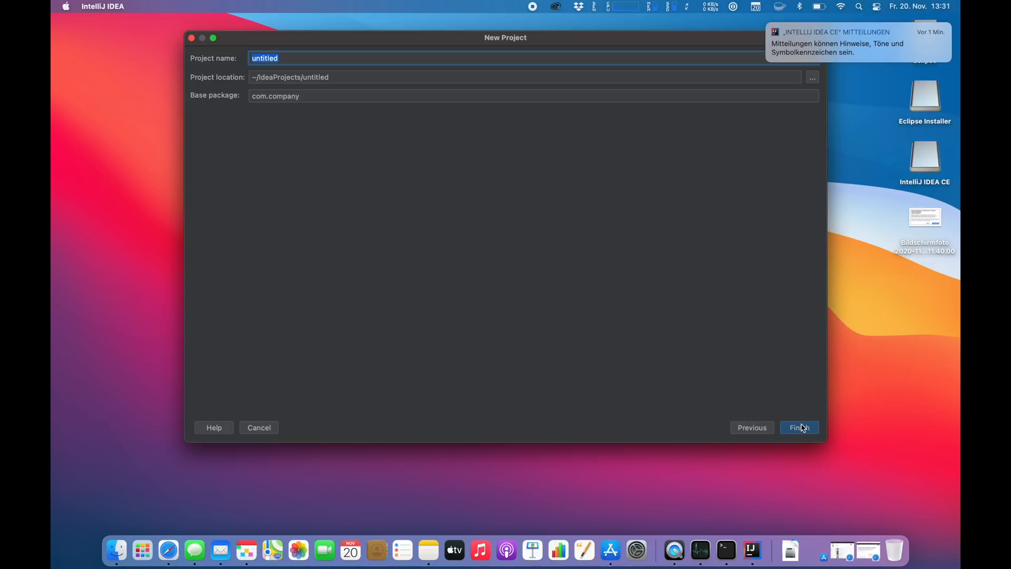
type("Demo App")
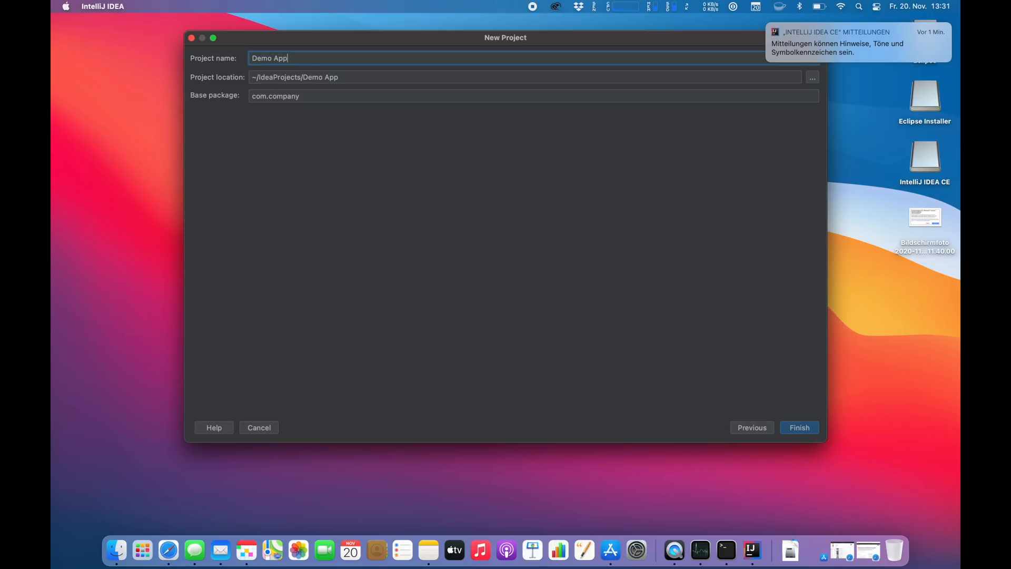
left_click(799, 427)
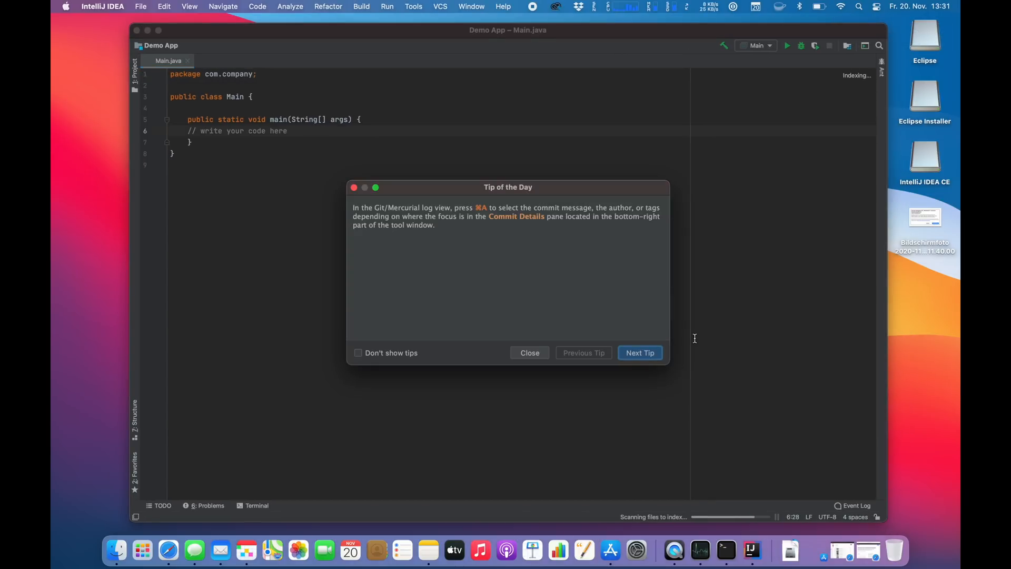
Close the Tip of the Day and begin a new line in main with 'System.'
left_click(530, 352)
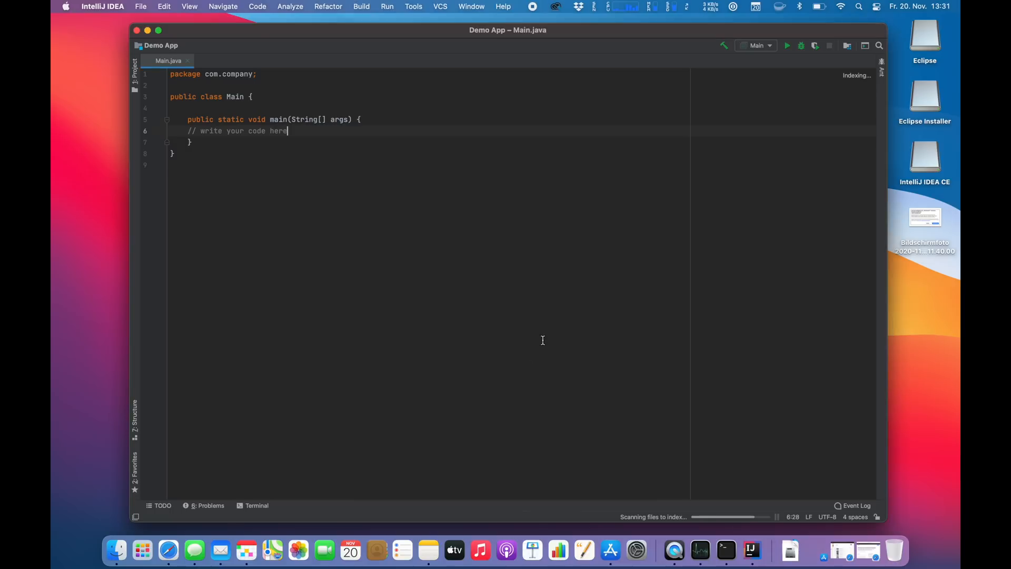
key("Return")
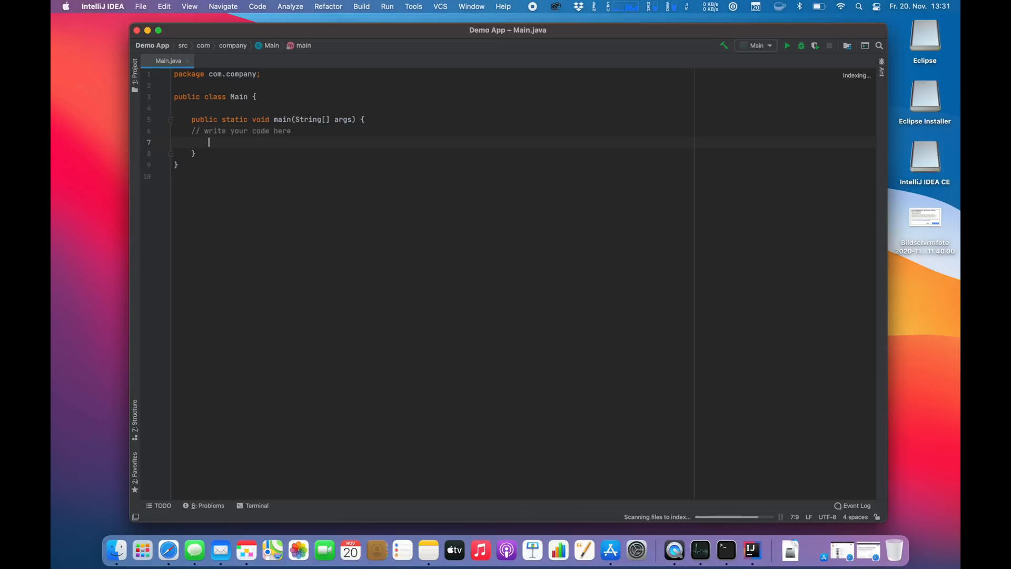
type("System")
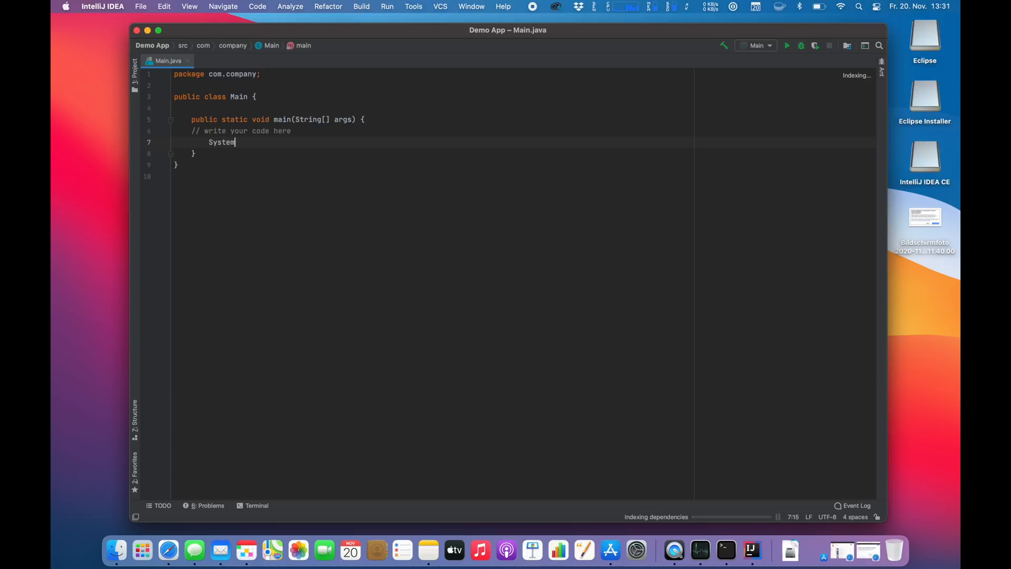
type(".")
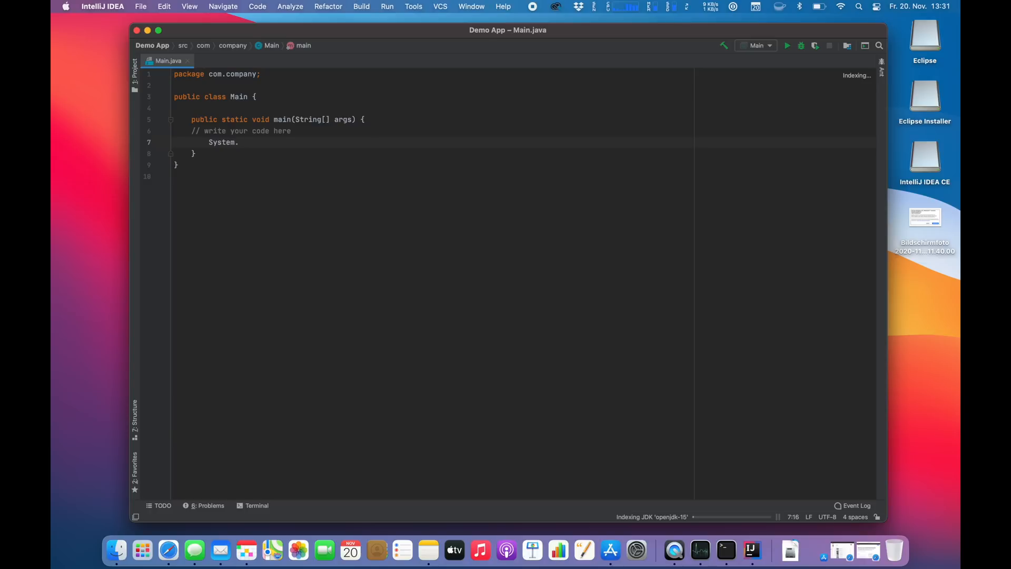
mouse_move(641, 530)
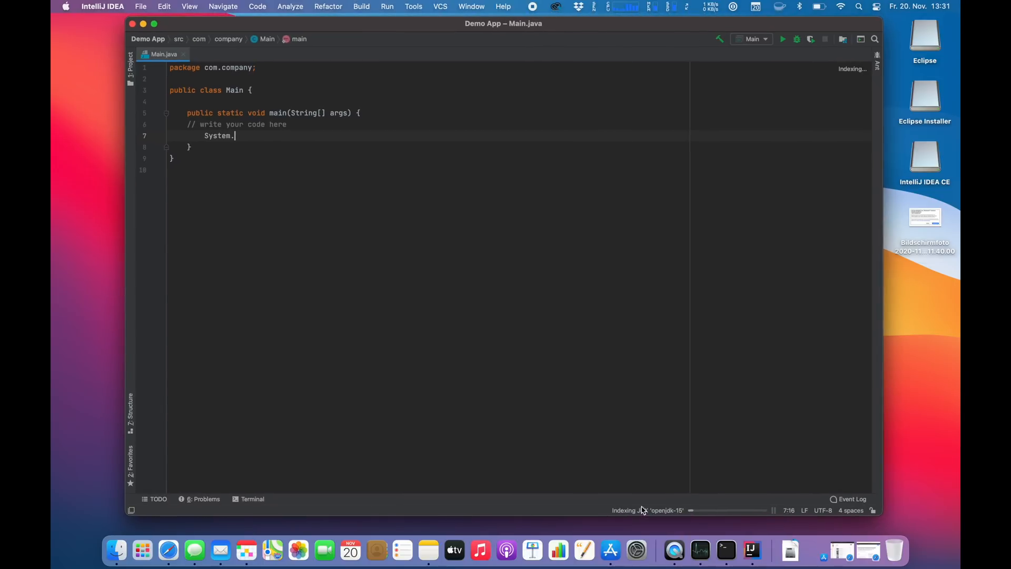
mouse_move(546, 422)
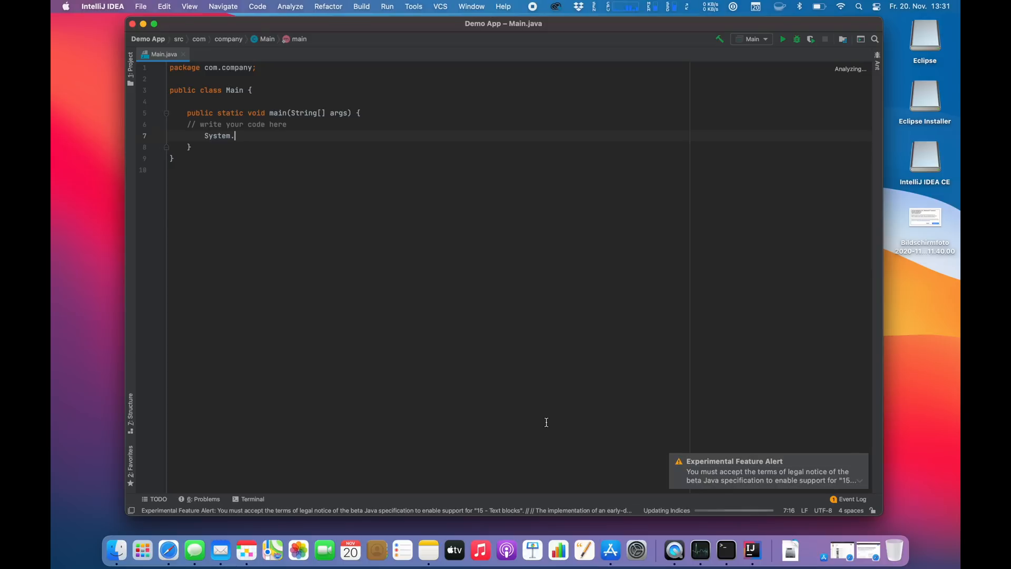
Show the Demo App file tree and dismiss the Java 15 experimental feature alert
left_click(130, 65)
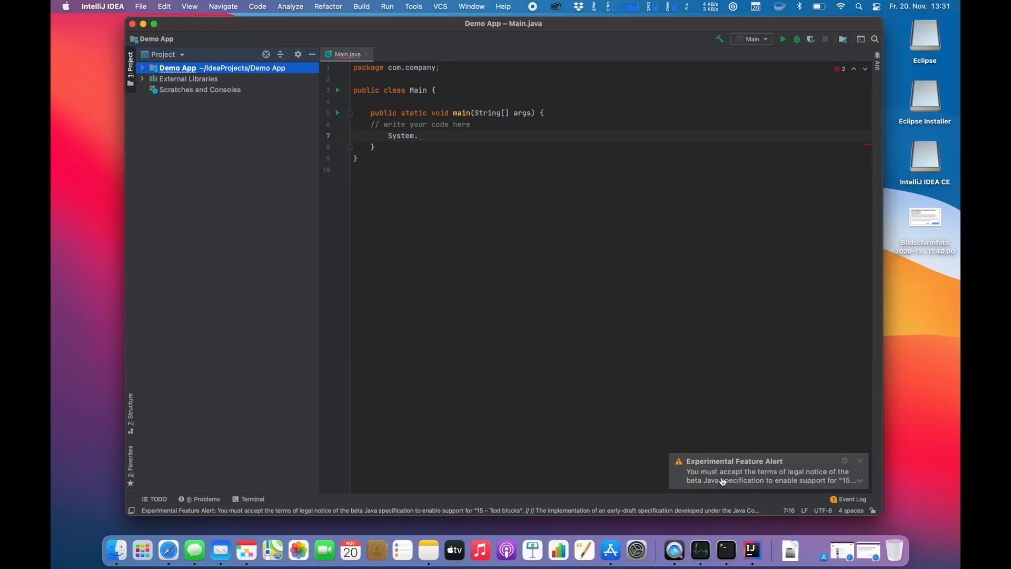
mouse_move(778, 484)
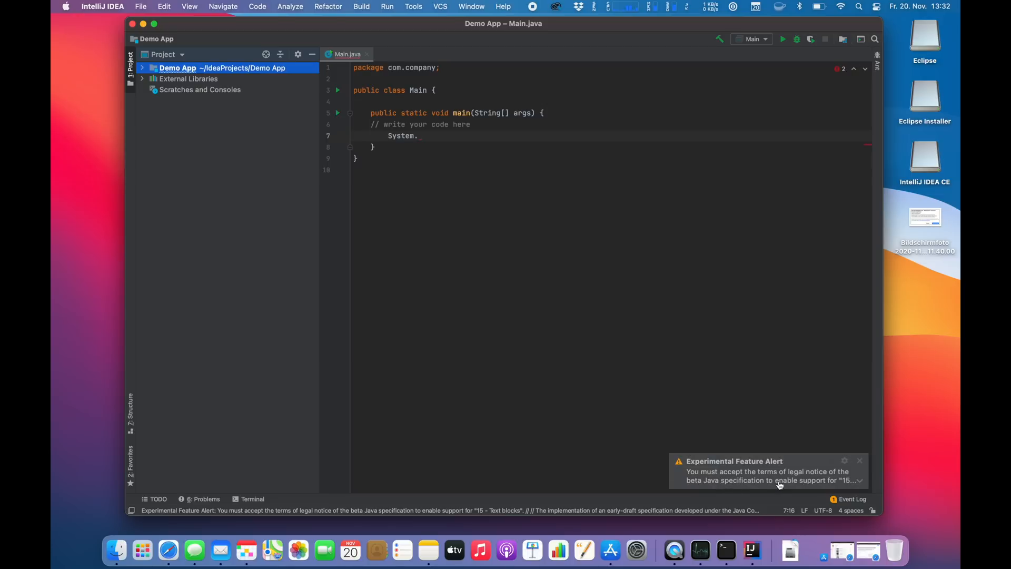
left_click(860, 480)
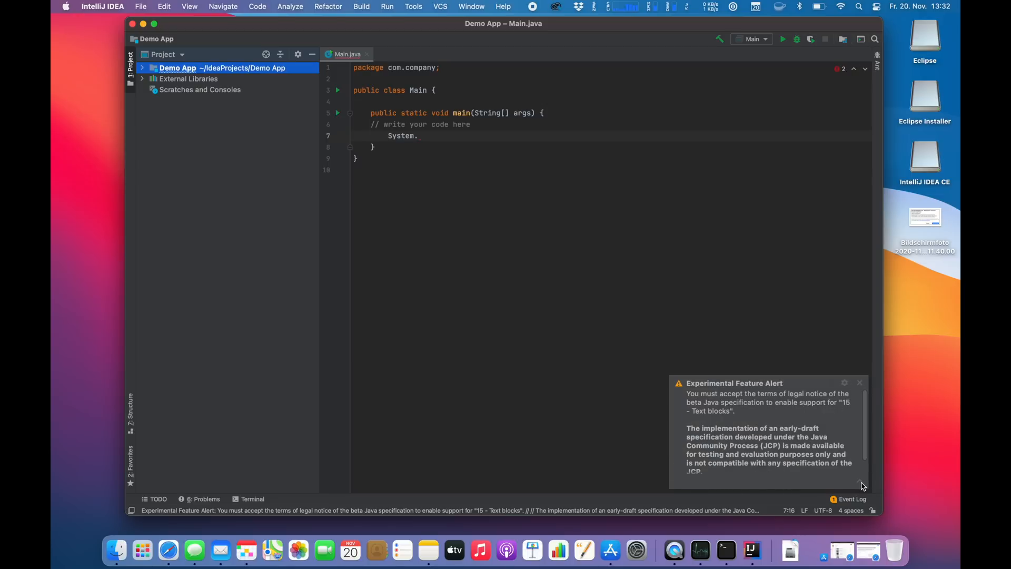
mouse_move(789, 425)
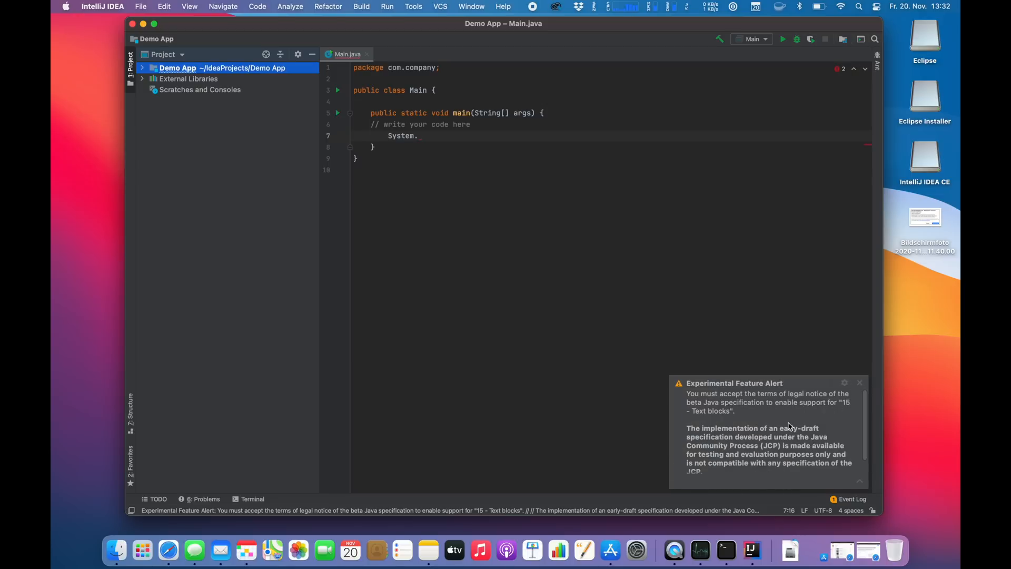
left_click(860, 382)
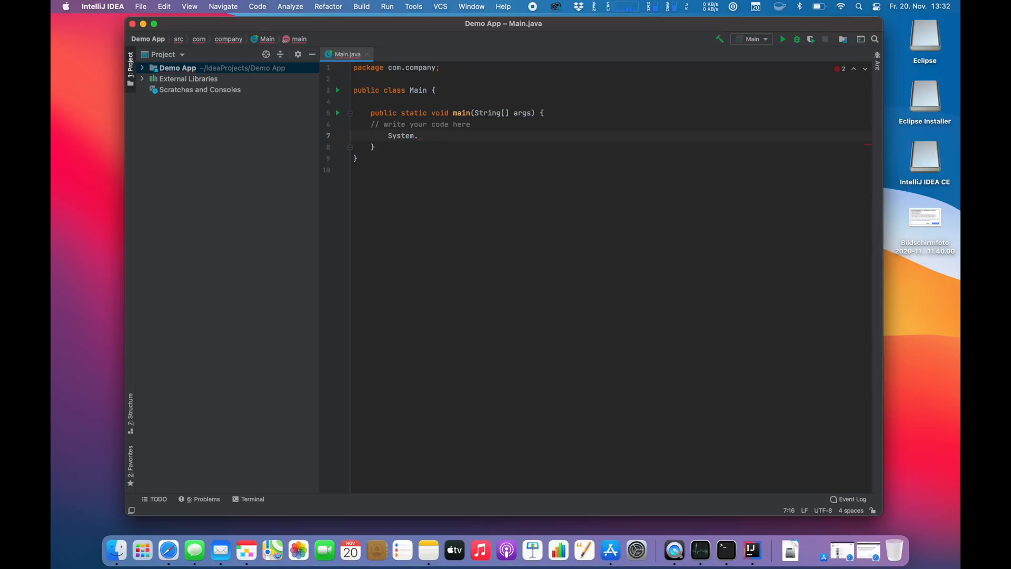
Complete line 7 as System.out.println("I am running on Apple Silicon"); via code completion
type("out.println(\"I \");")
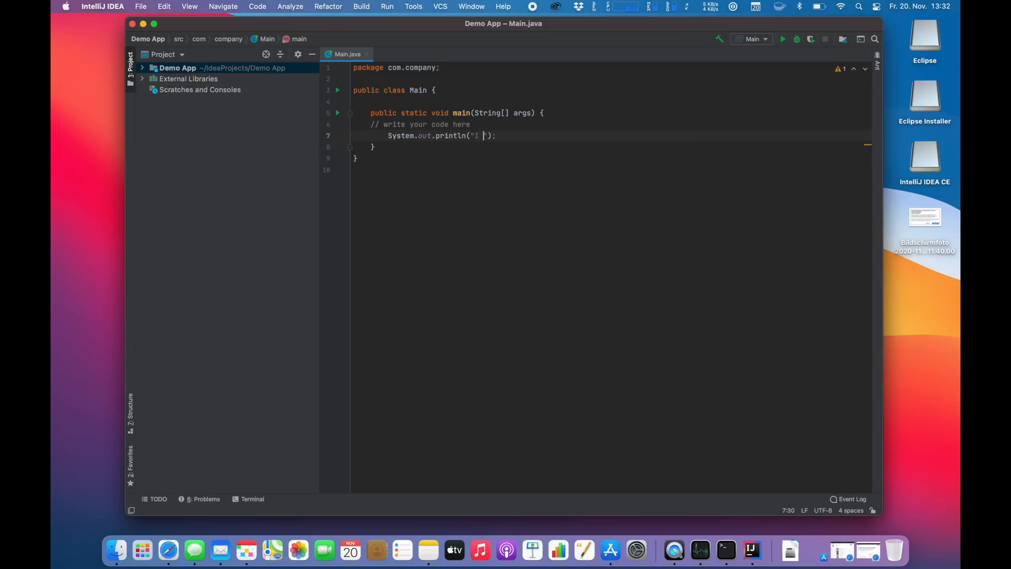
type("am running on")
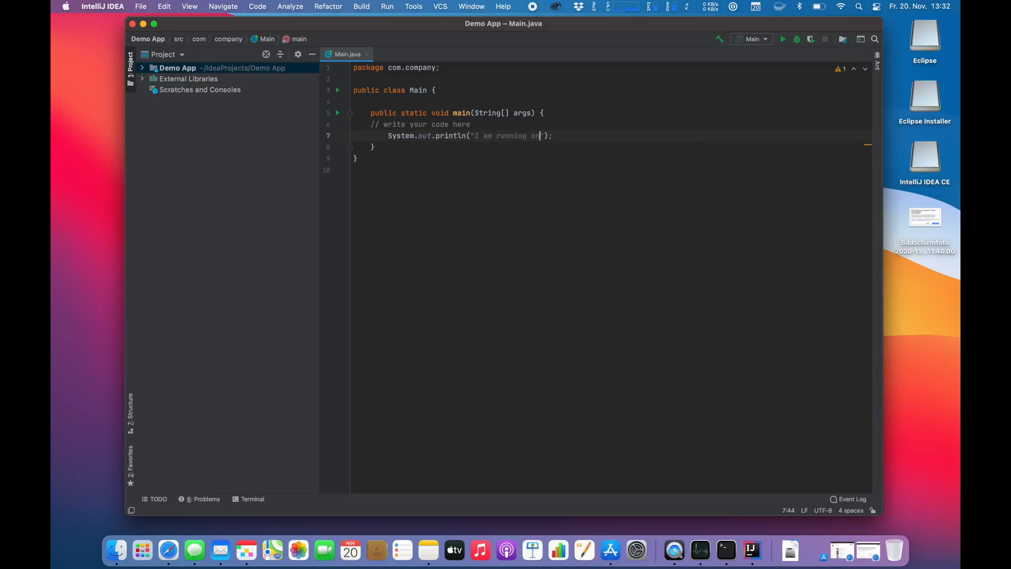
type("Apple")
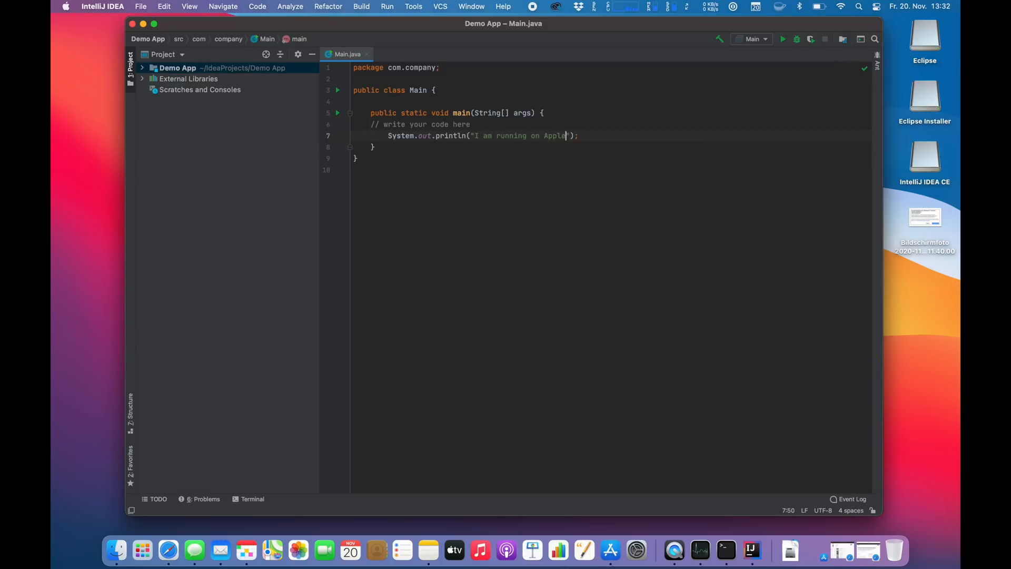
type("Silicon")
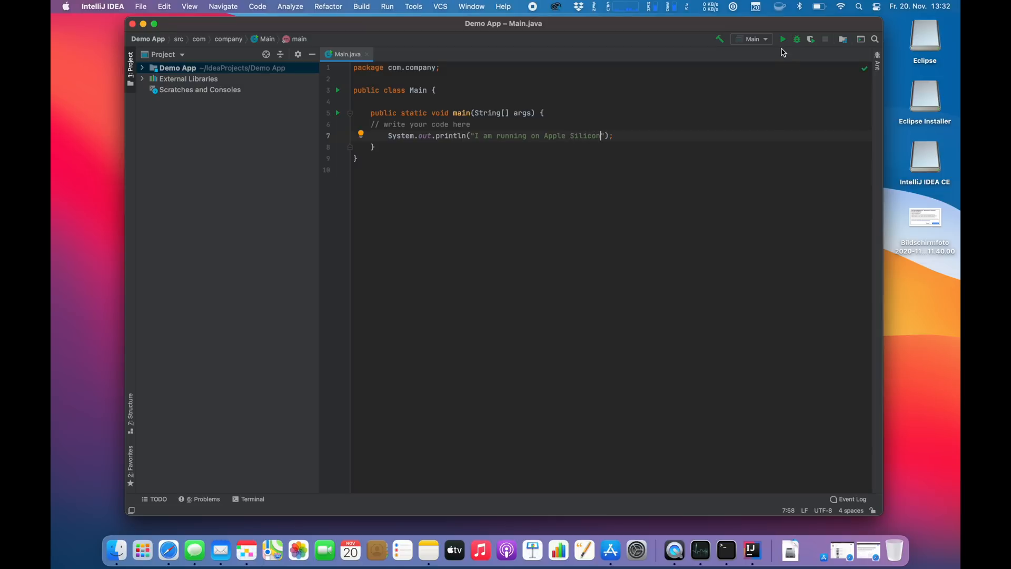
Run Main and select the console output 'I am running on Apple Silicon'
left_click(782, 40)
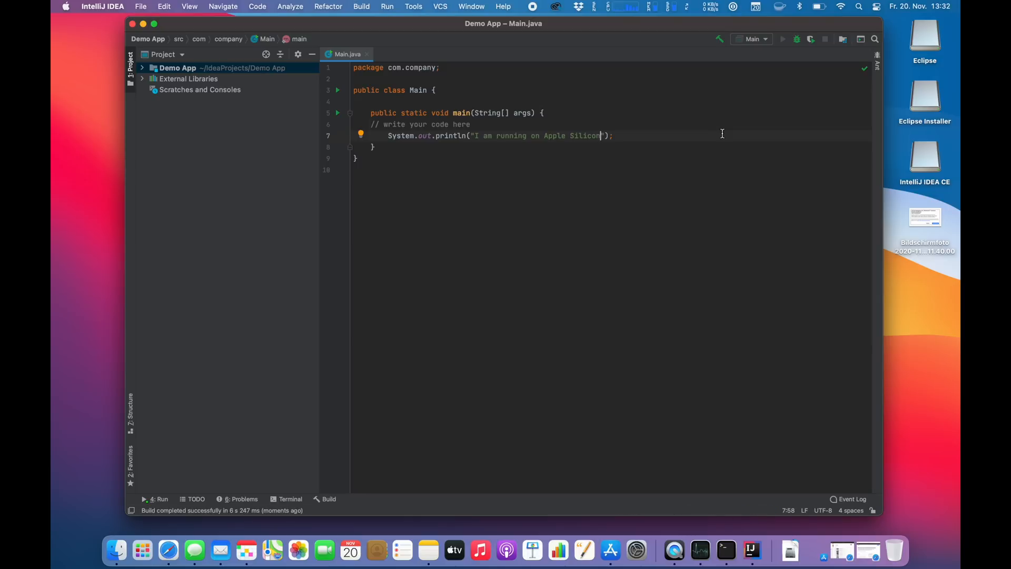
left_click(782, 40)
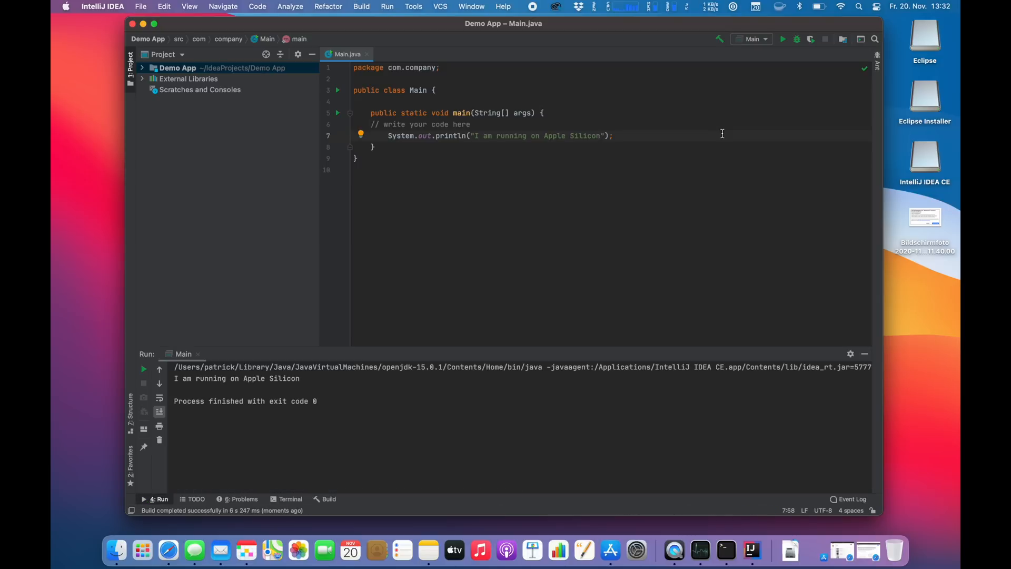
double_click(236, 379)
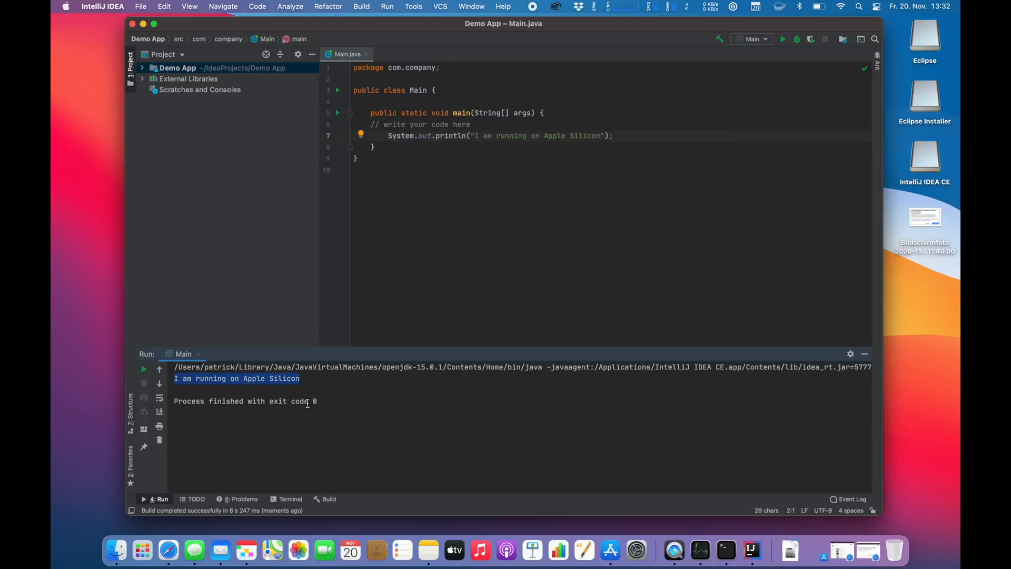